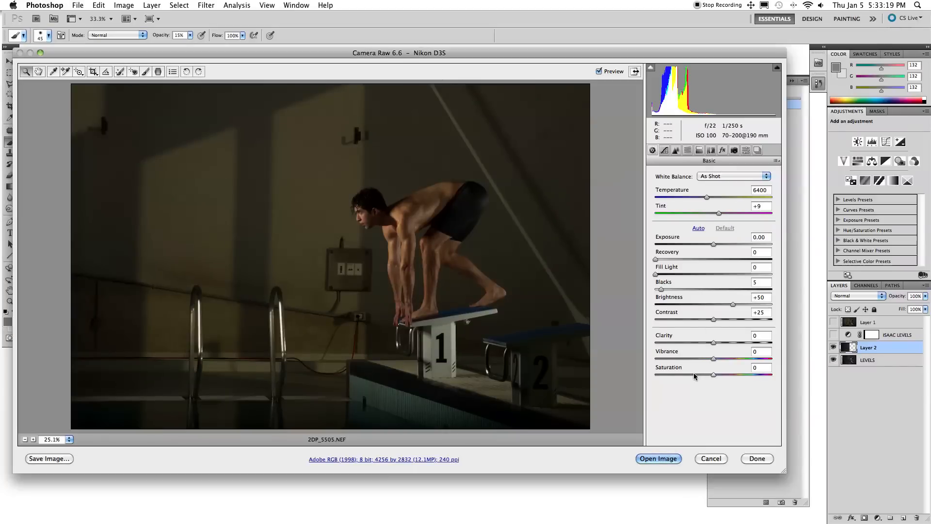
mouse_move(713, 376)
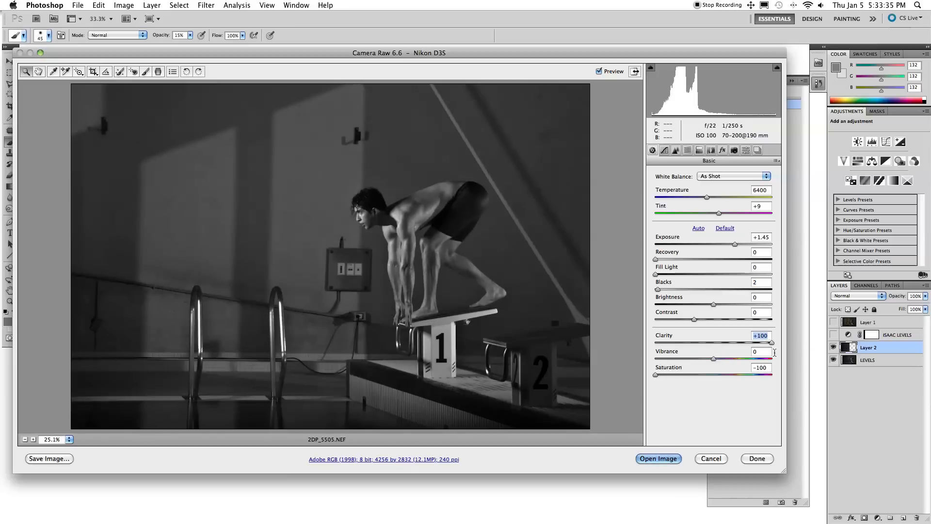
mouse_move(705, 200)
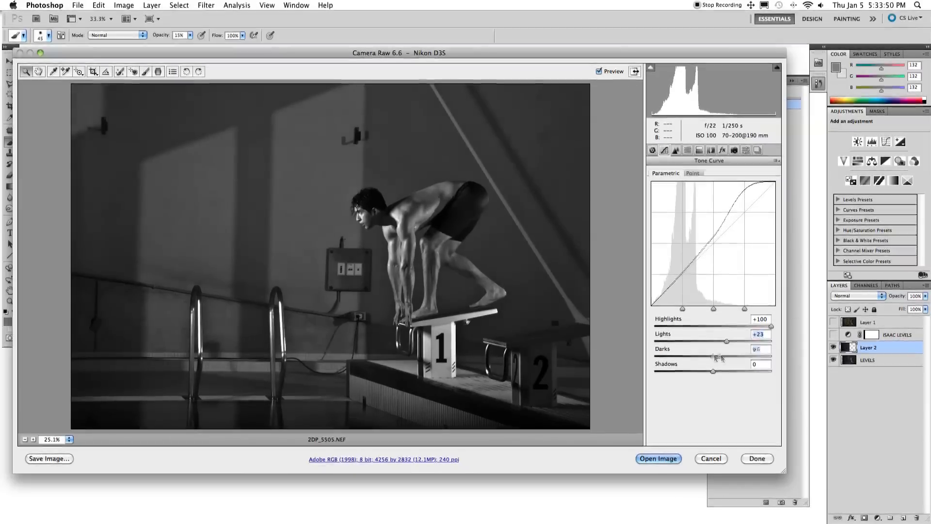
- Bring in the converted photo plus a Fill Light 75 copy and accept the light gray foreground colour
left_click(658, 459)
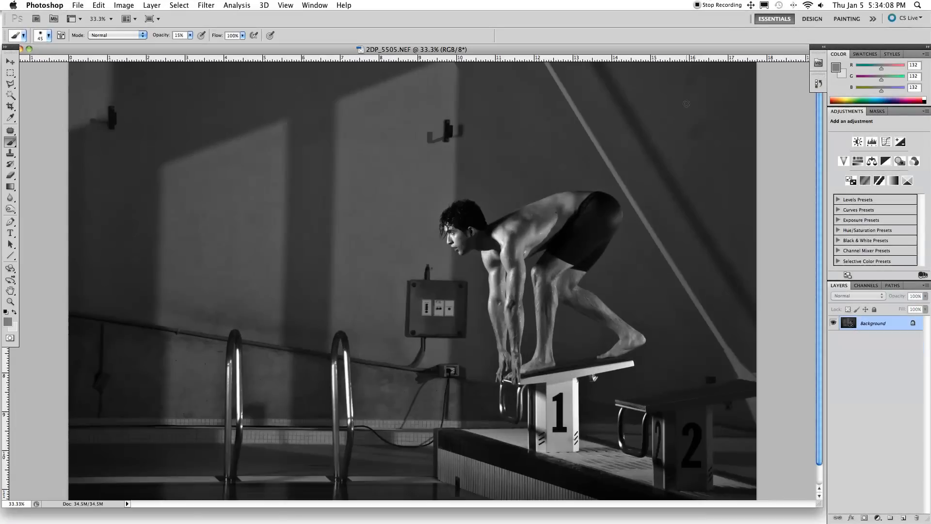
mouse_move(592, 112)
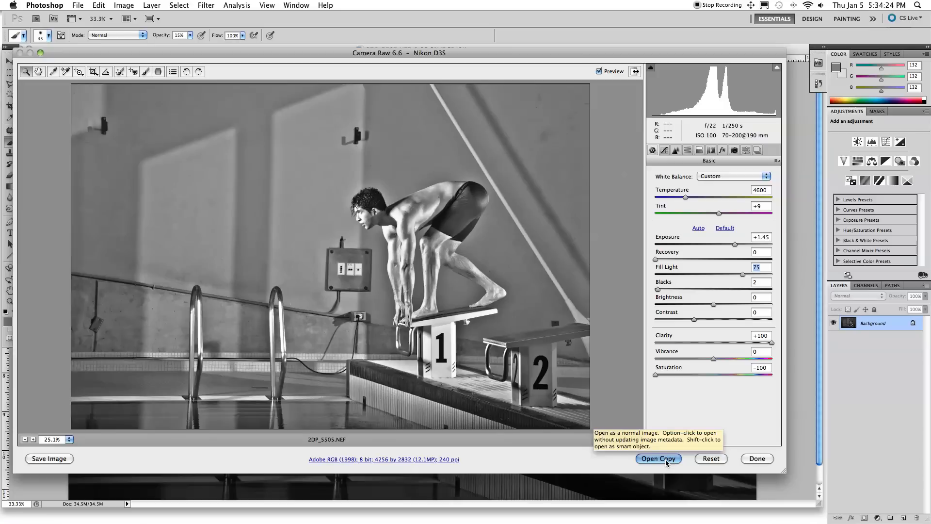
left_click(658, 457)
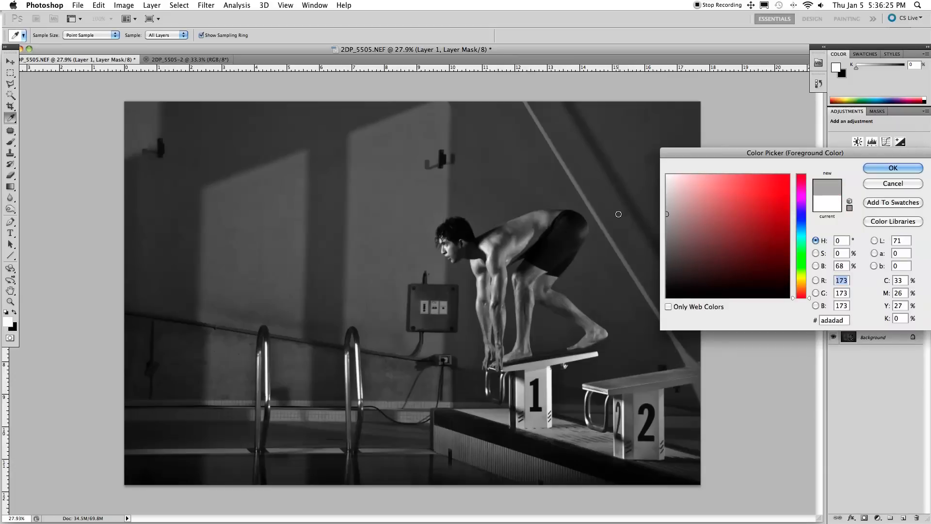
left_click(892, 168)
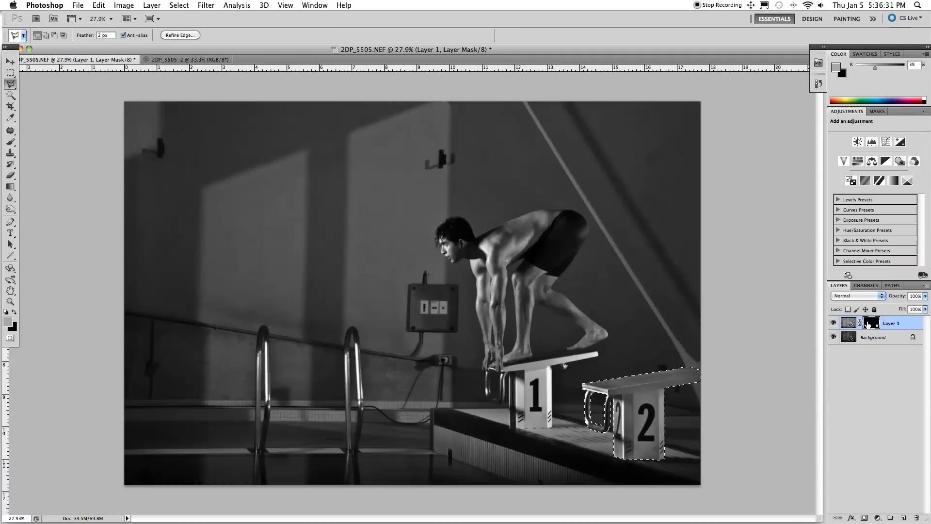
mouse_move(871, 323)
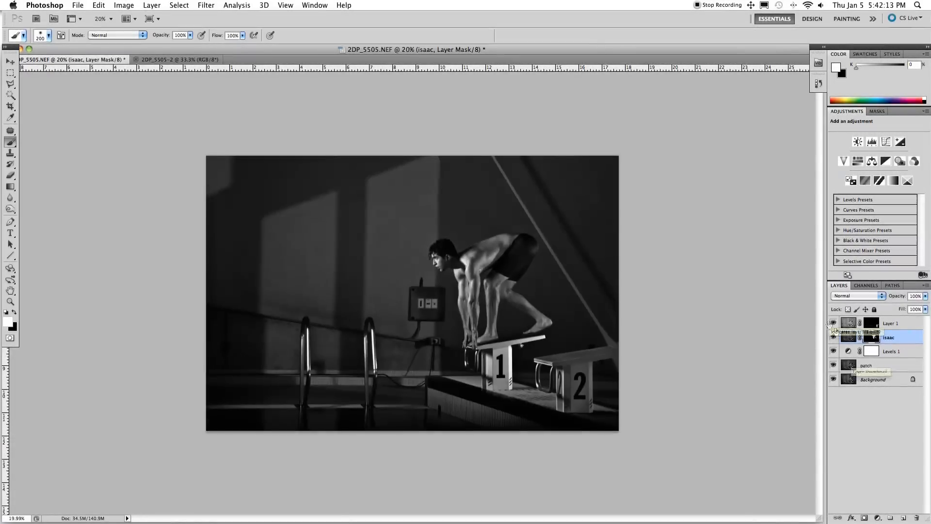
- Patch the diagonal light streak on the wall over to clean wall texture
left_click(868, 365)
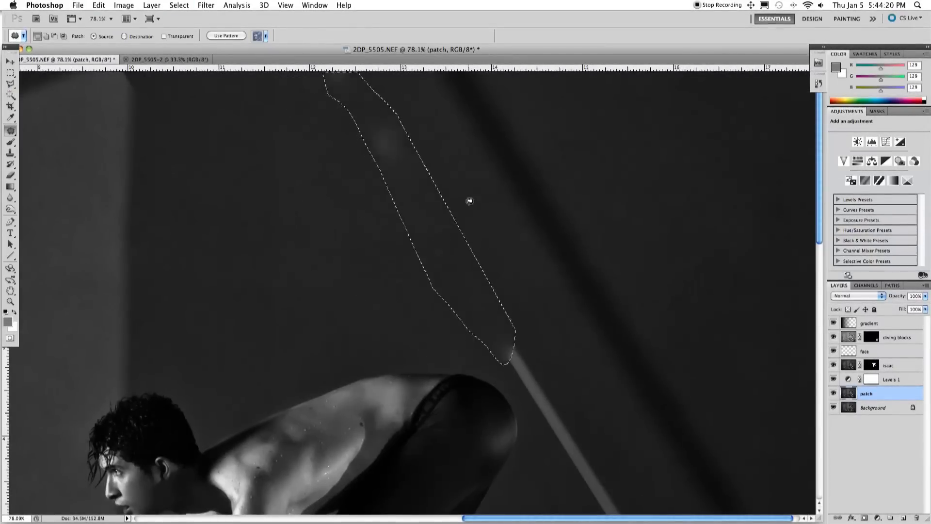
left_click(10, 153)
type("Dodge & Burn")
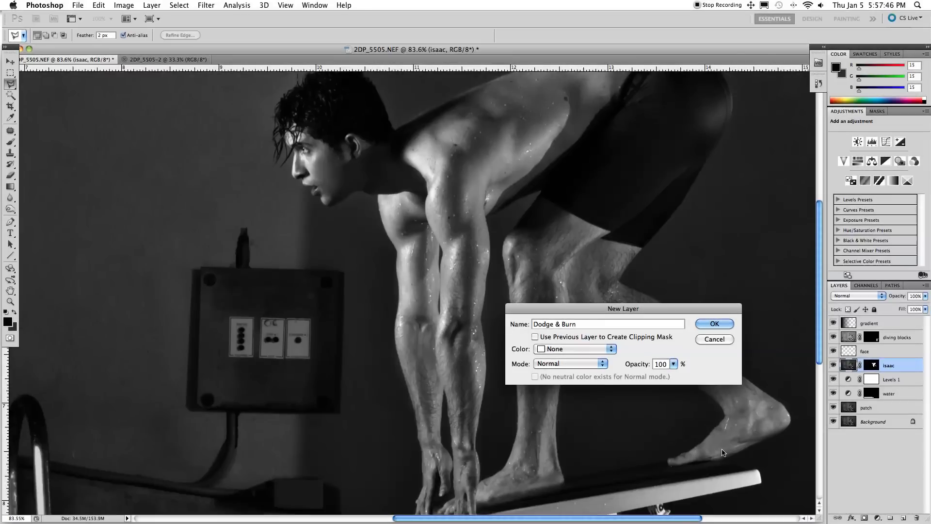
- Create the Dodge & Burn layer and paint the swimmer's body with a soft 15% brush
left_click(569, 363)
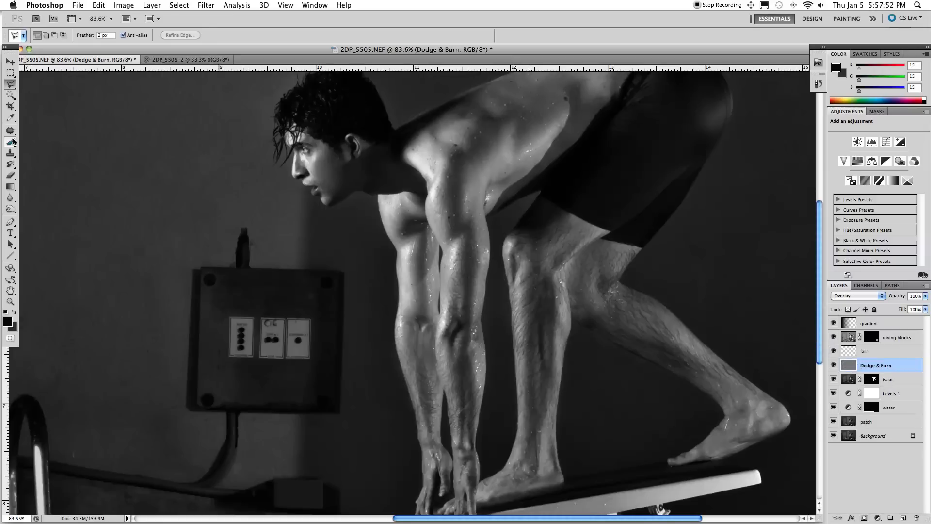
left_click(11, 143)
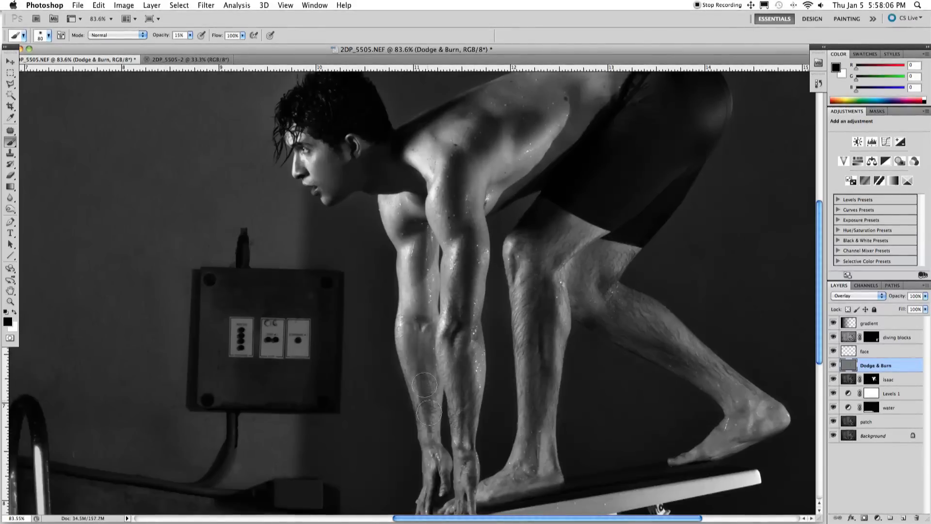
scroll("down", 3)
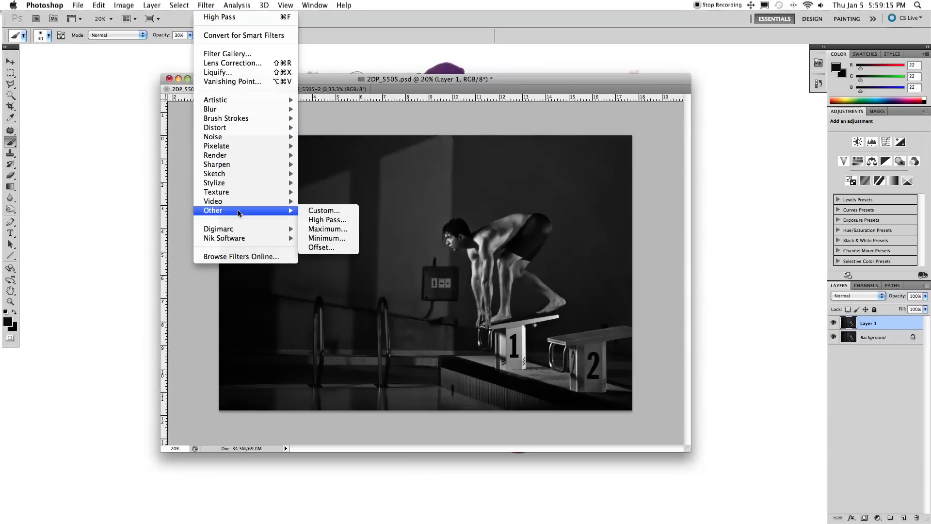
- Apply High Pass at 5.3 px, blend it as Overlay and flatten into the background
left_click(327, 219)
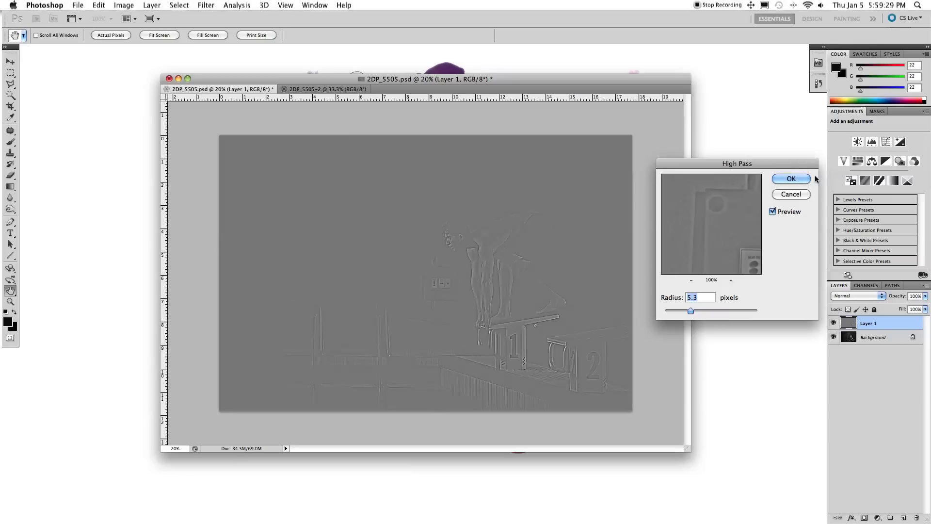
left_click(791, 178)
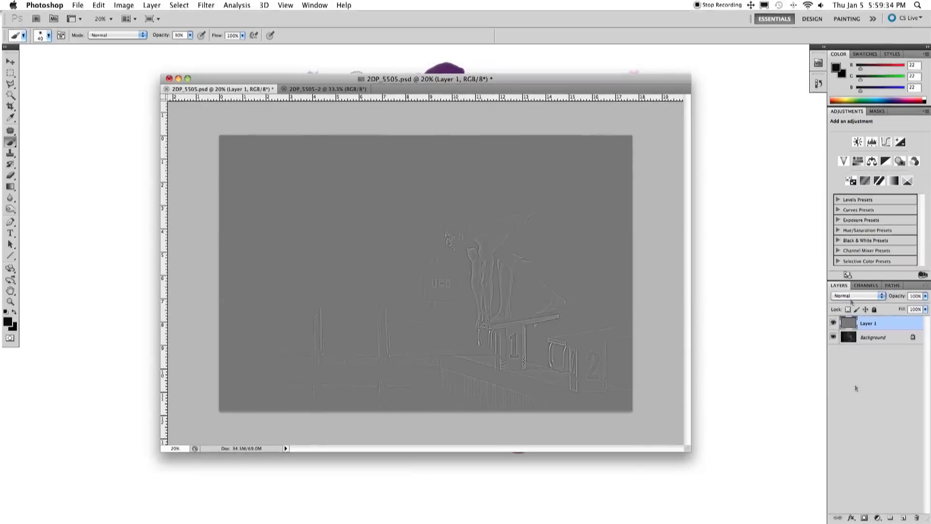
left_click(856, 296)
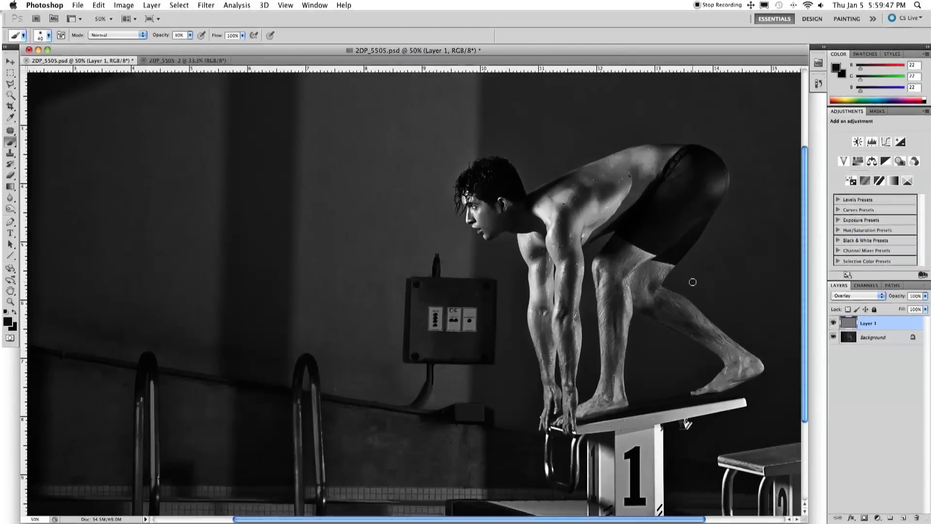
left_click(833, 322)
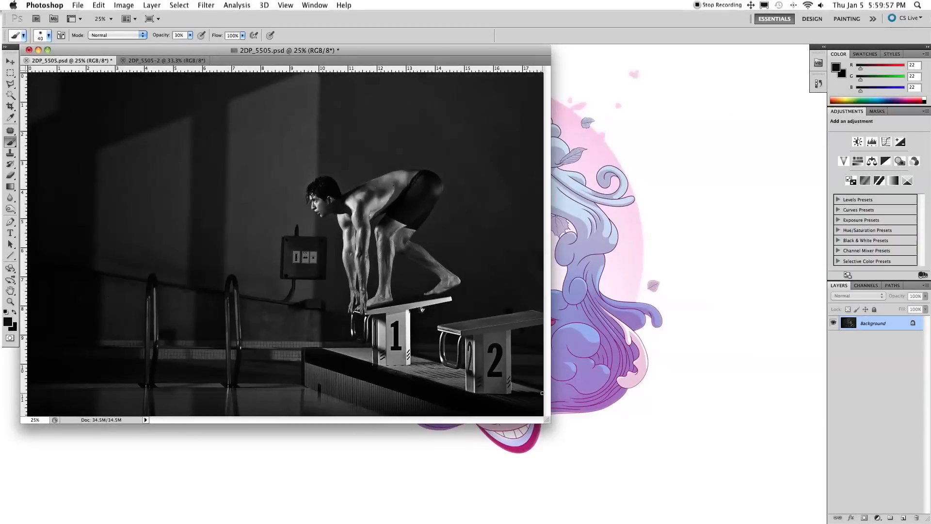
- Draw the 16 by 9 inch, 300 ppi crop frame and commit it
left_click_drag(291, 49, 342, 64)
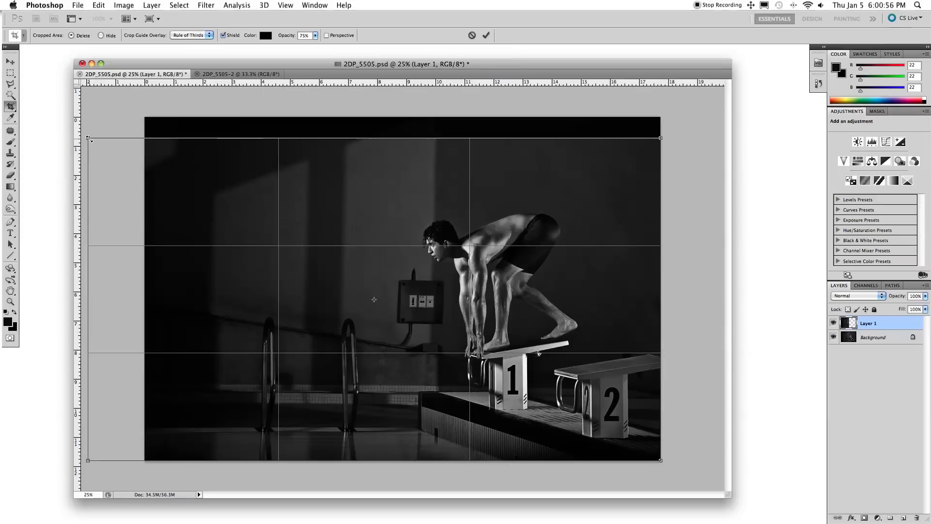
left_click(486, 35)
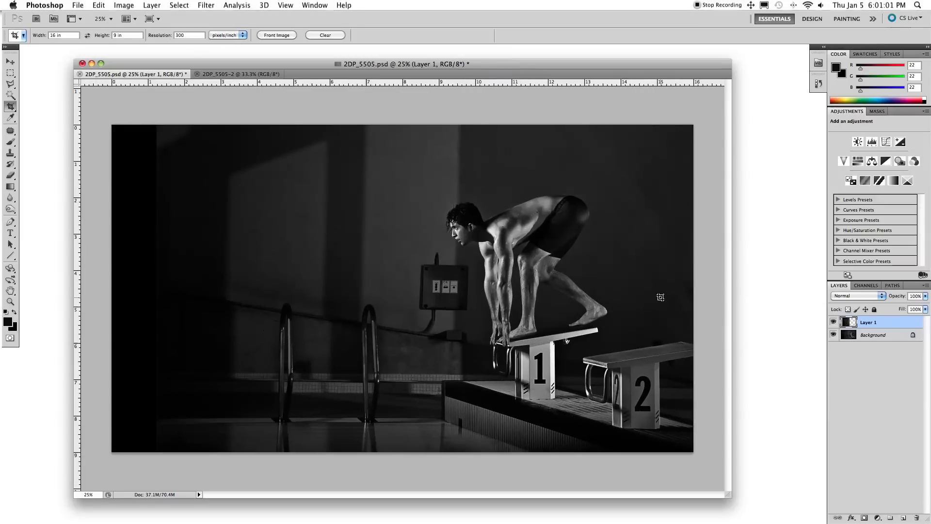